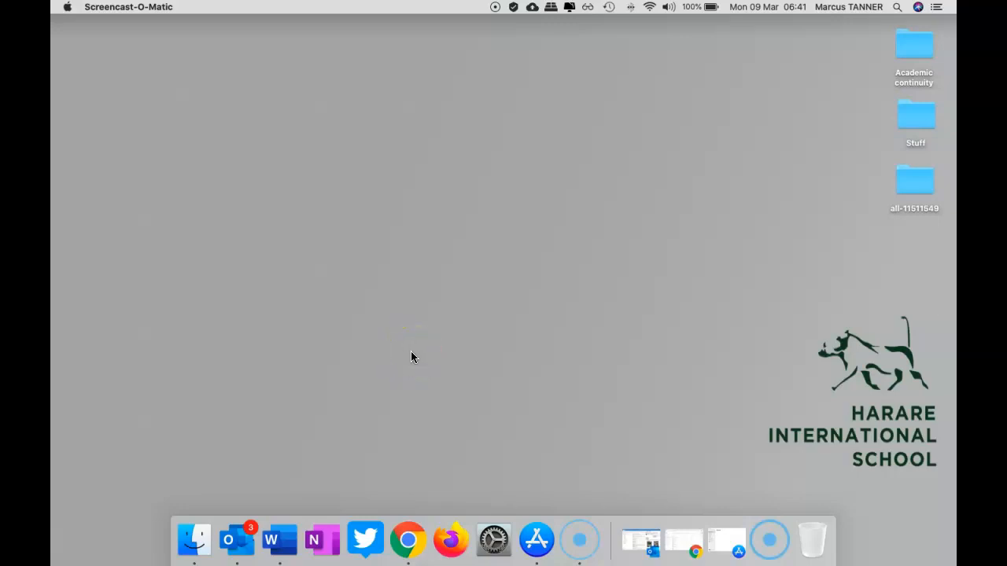
- Open the App Store from the Dock
left_click(539, 540)
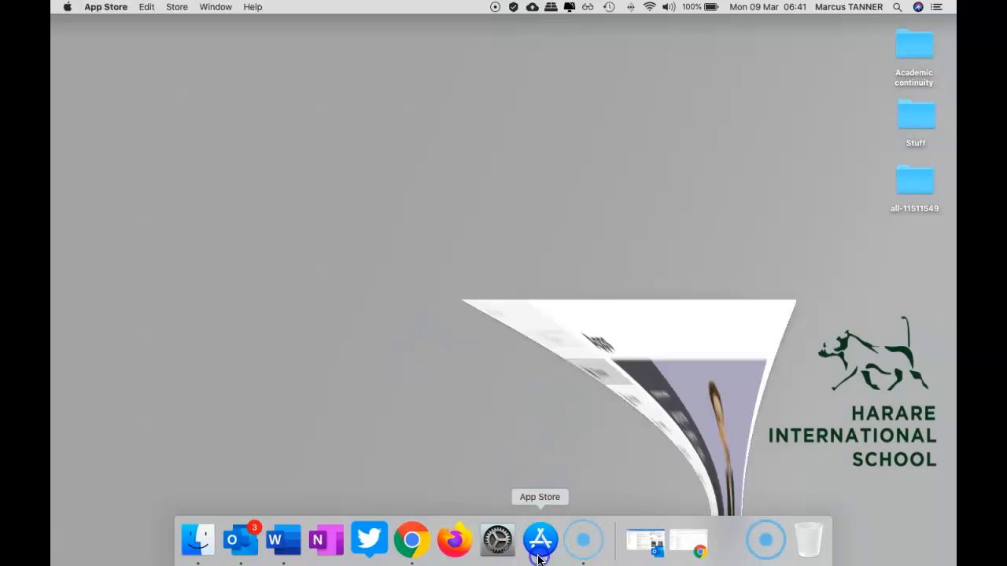
- Type 'ipevo' into the App Store search field
left_click(539, 540)
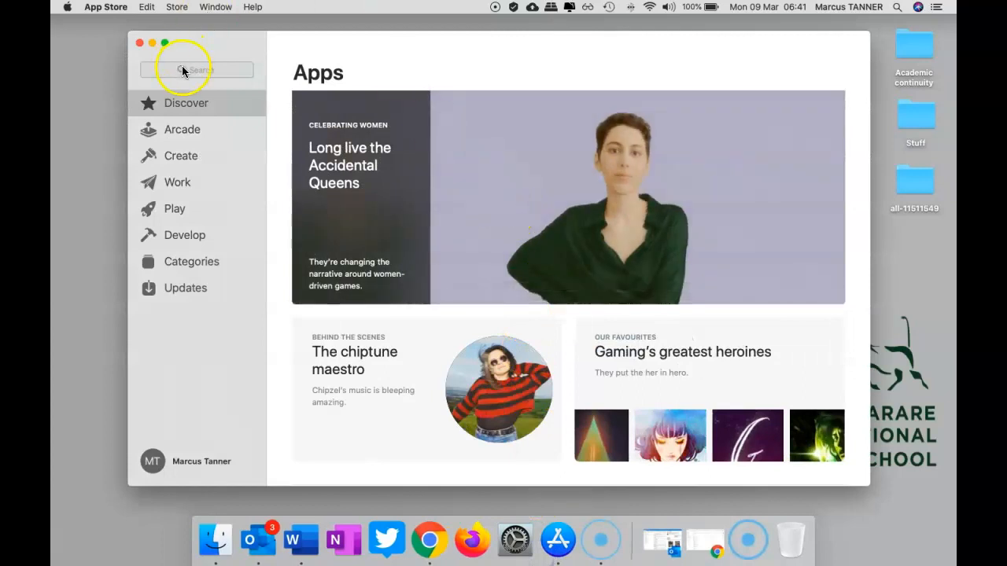
left_click(196, 70)
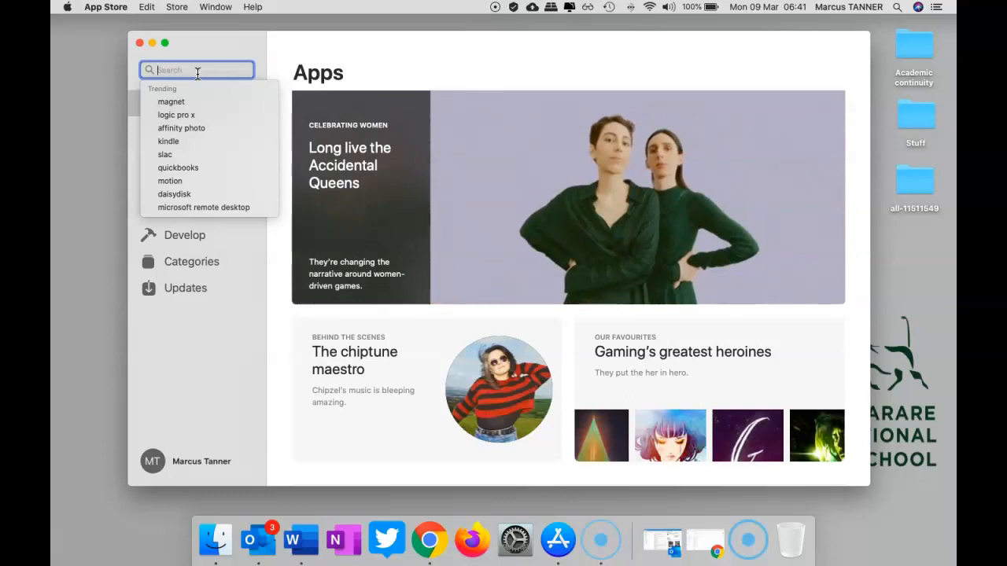
type("ipe")
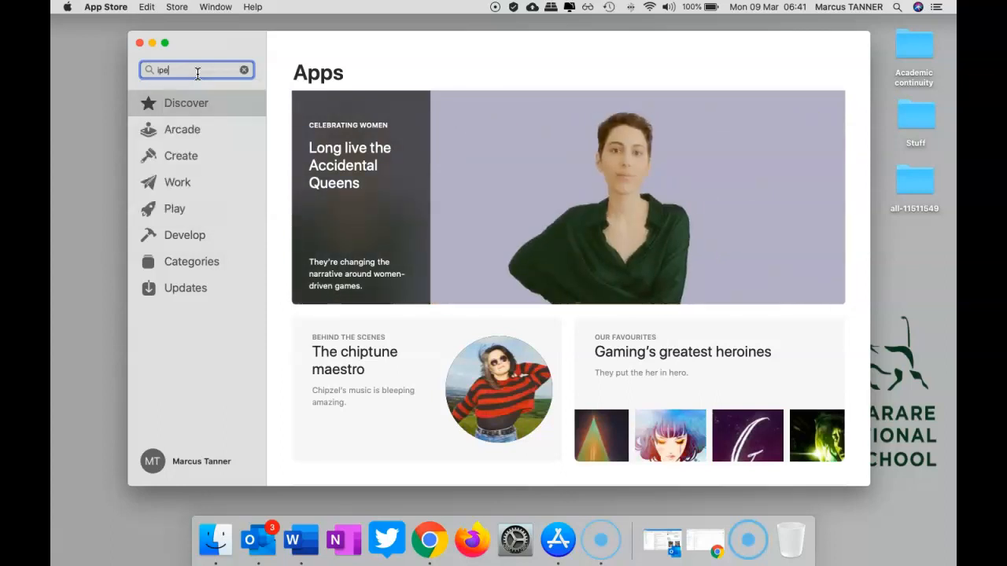
type("vo")
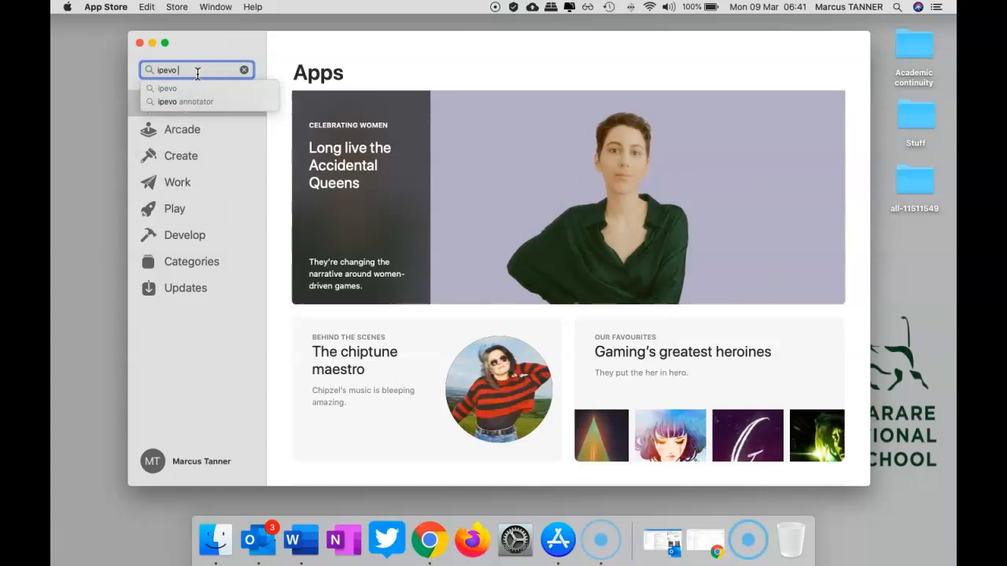
- Search 'ipevo annotator', open the IPEVO Annotator listing and launch it
left_click(186, 101)
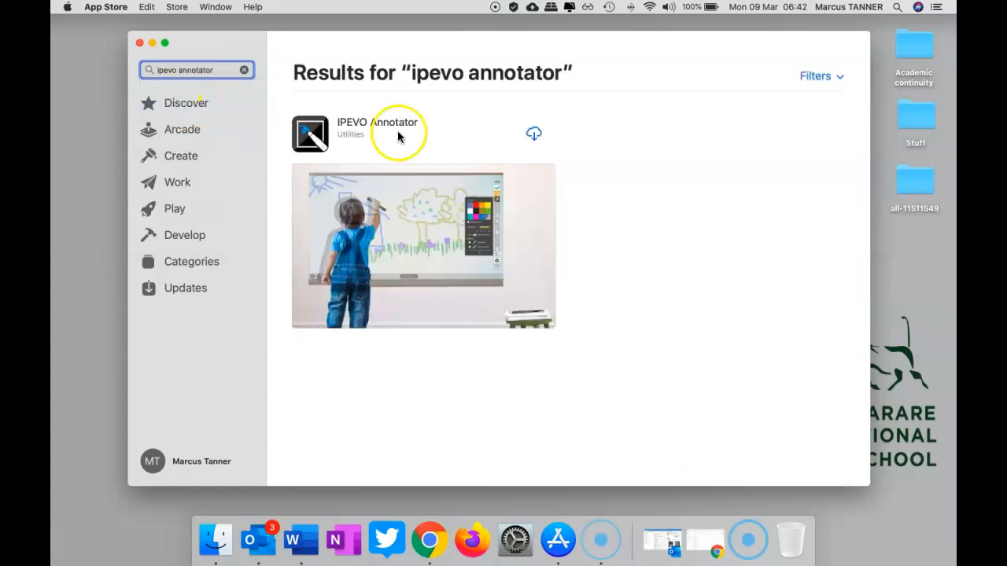
mouse_move(452, 144)
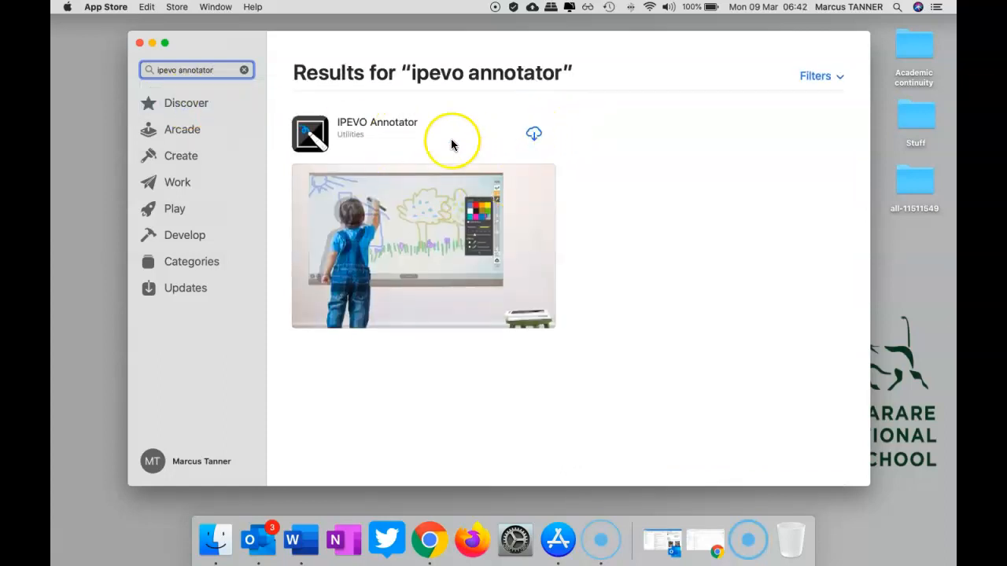
left_click(377, 127)
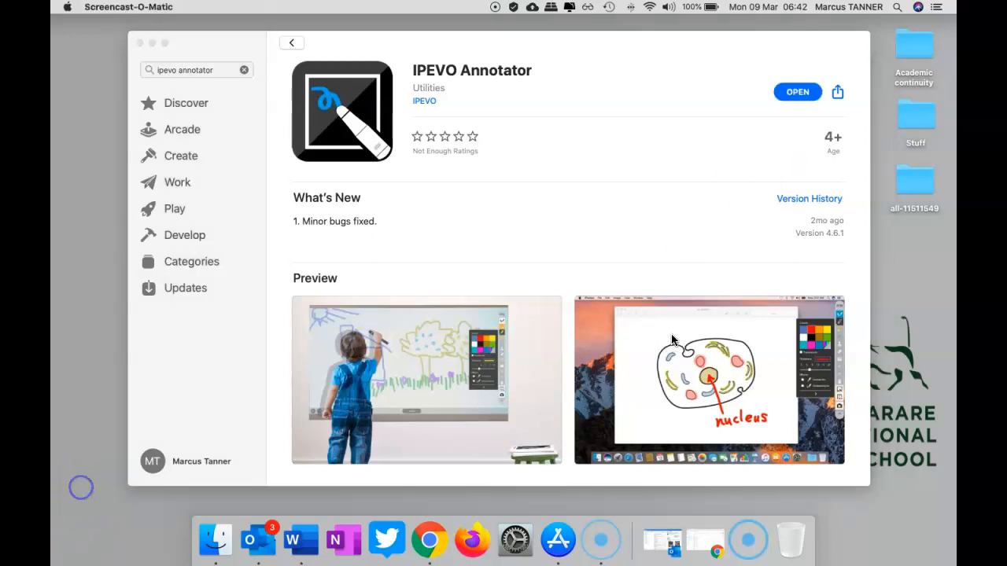
left_click(797, 93)
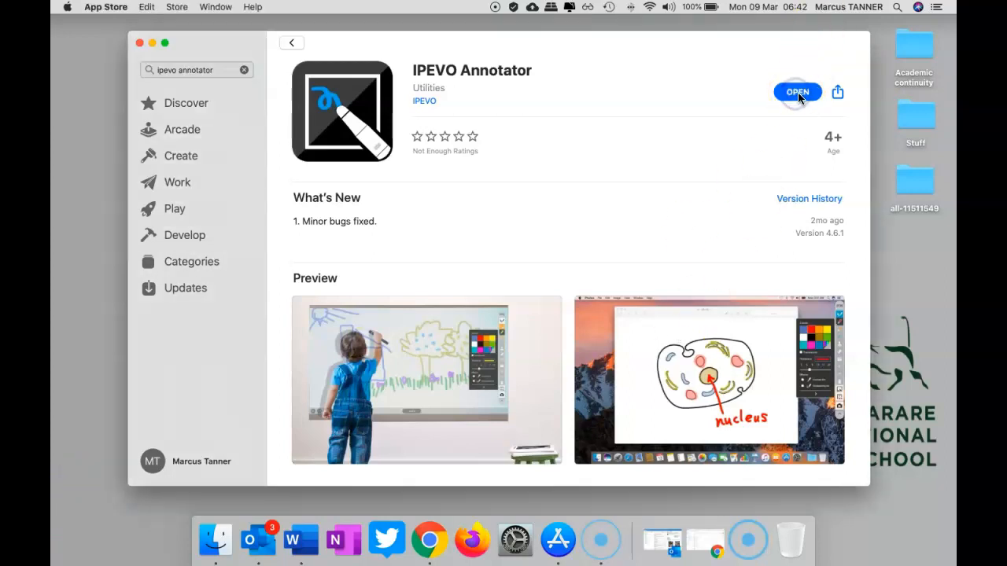
- Show IPEVO Annotator's floating toolbar from the menu bar and expand its modes
left_click(797, 91)
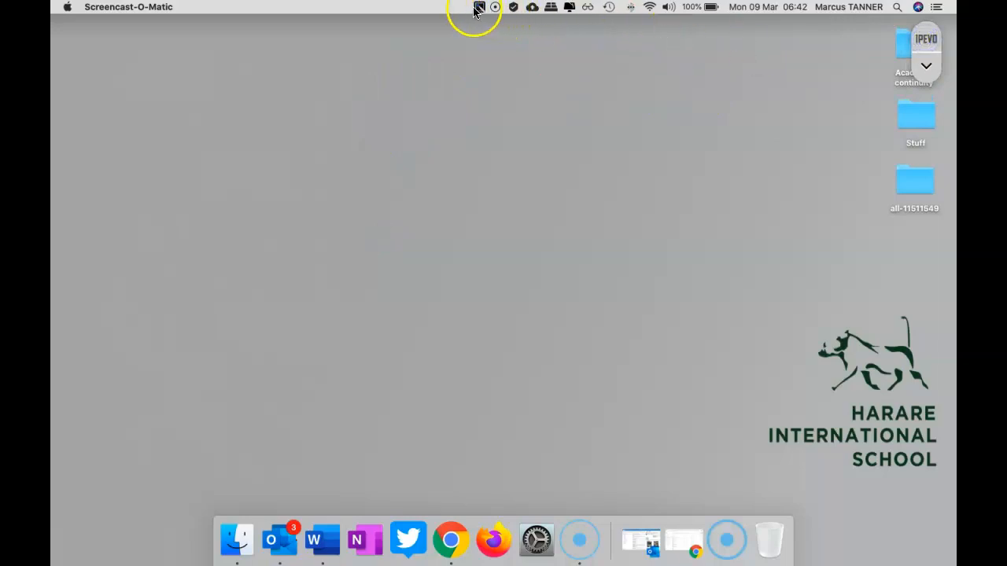
left_click(478, 8)
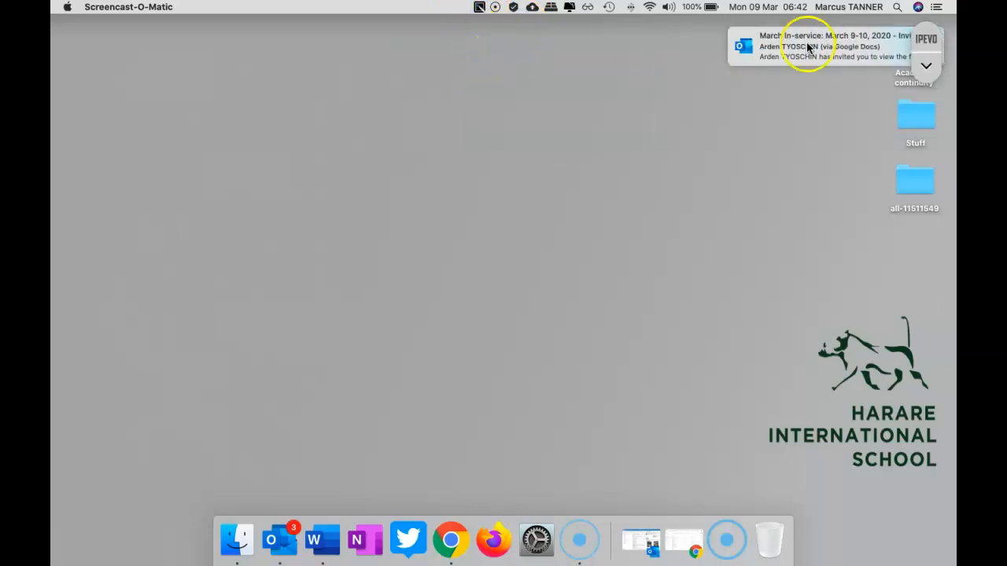
left_click(926, 65)
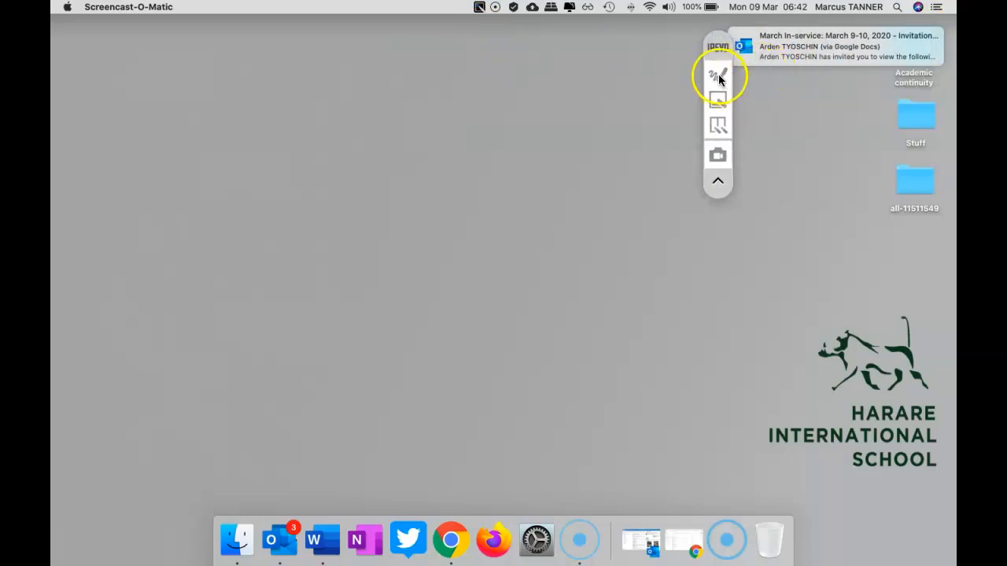
- Draw red wavy strokes near the top of the screen, then select the highlighter
left_click_drag(200, 102, 537, 126)
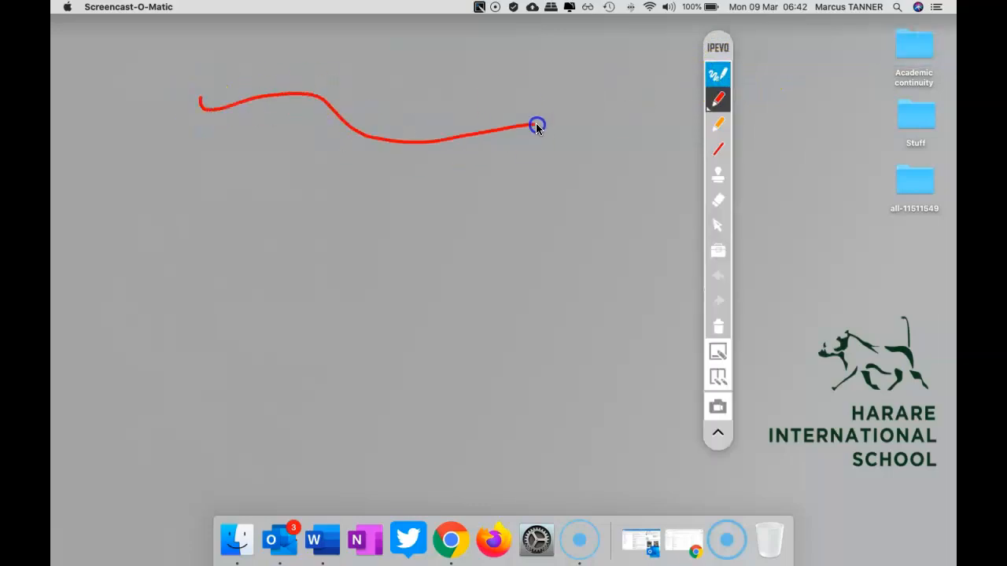
left_click_drag(148, 172, 313, 206)
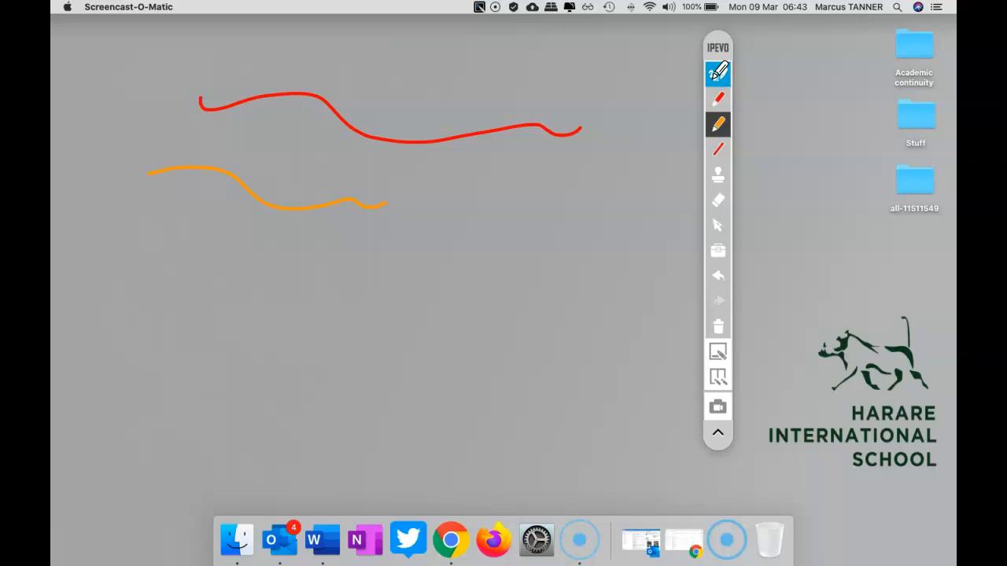
left_click(717, 97)
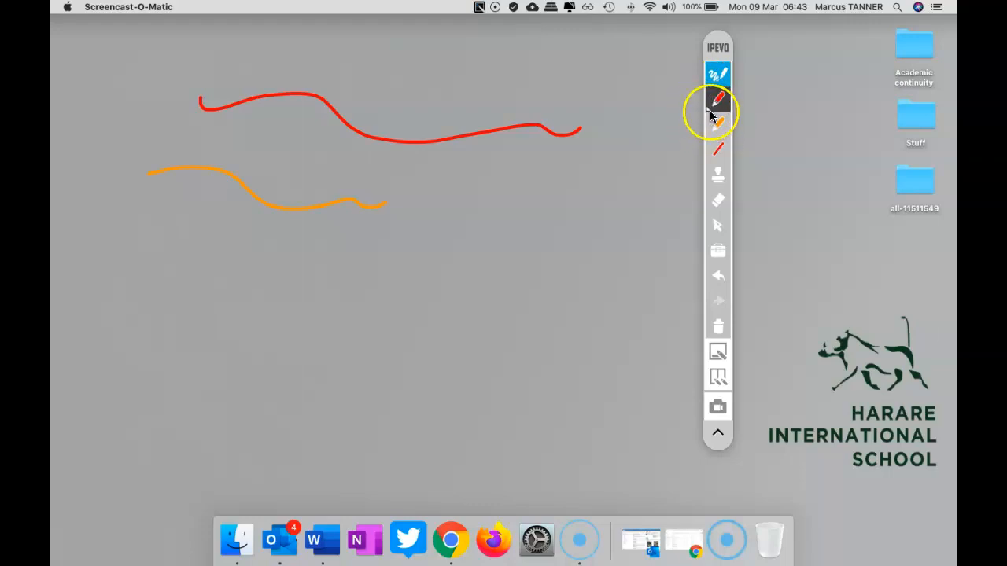
- Set the pen colour to blue and review the highlighter's colour and thickness options
left_click(716, 101)
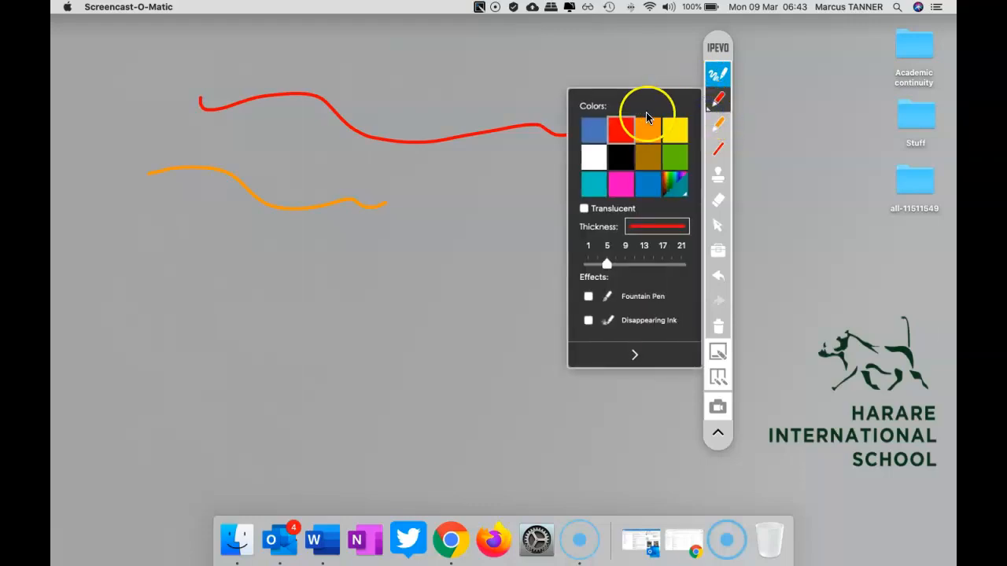
left_click(593, 129)
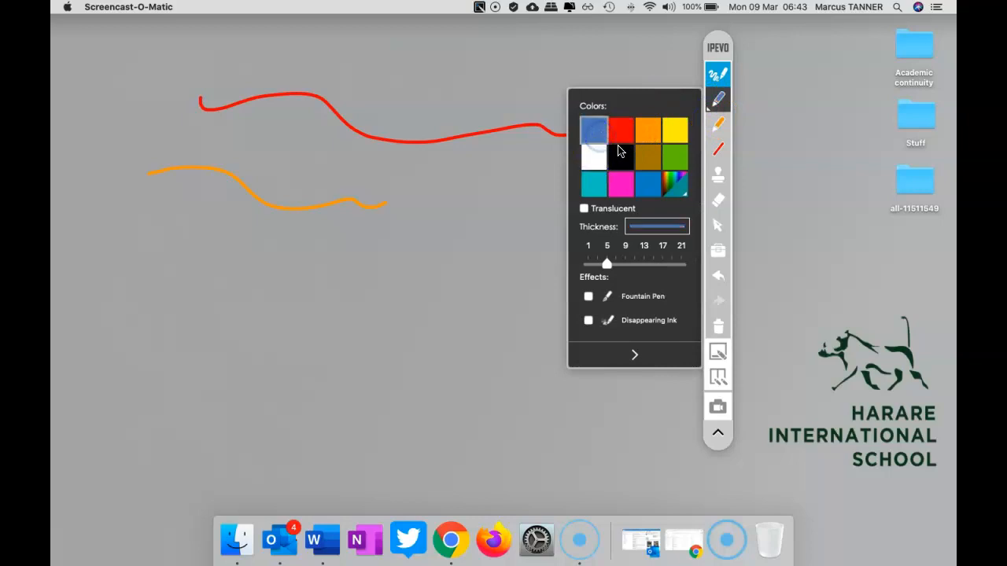
mouse_move(633, 329)
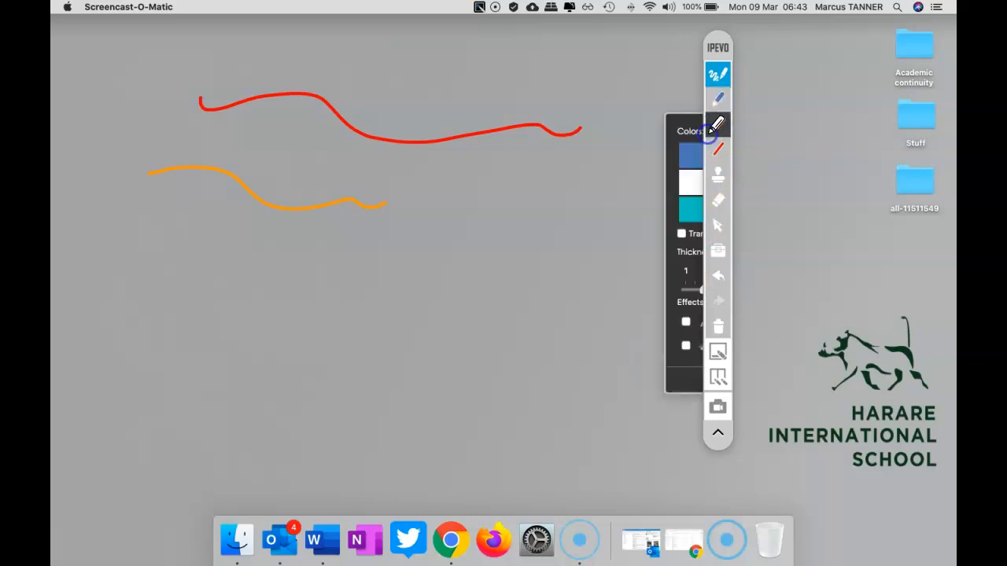
left_click(717, 124)
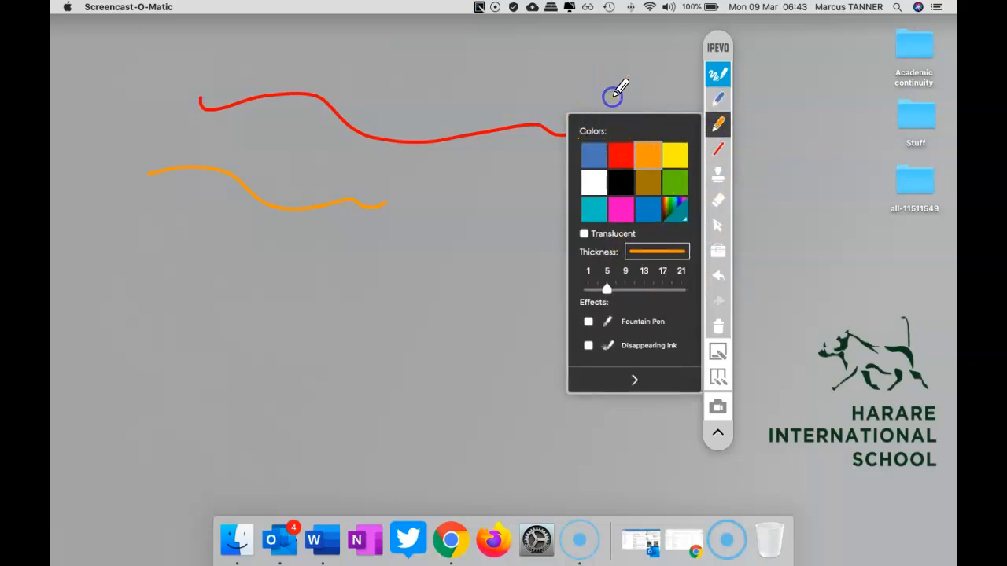
left_click(717, 149)
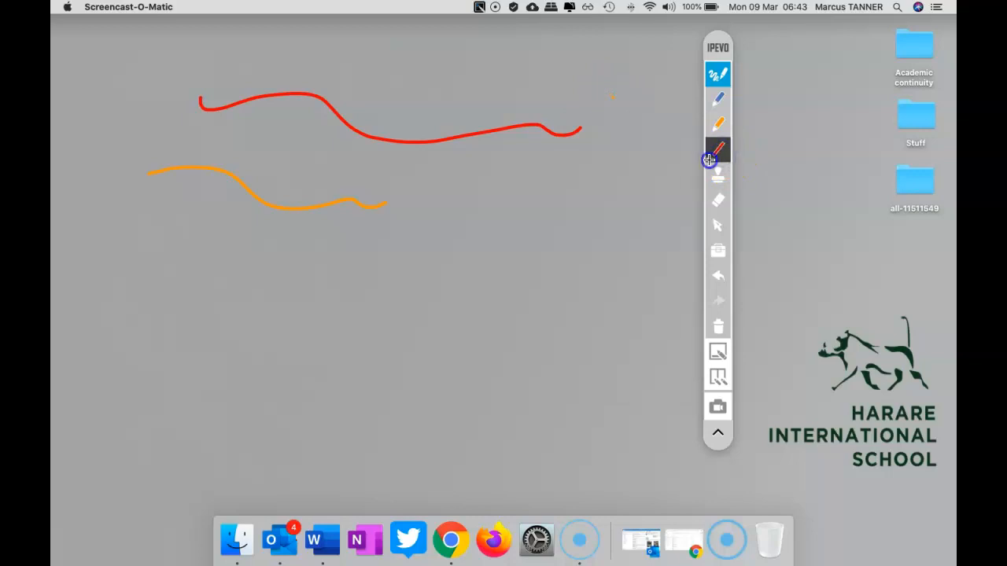
- Place and open the on-screen compass, then sweep a large red circle
left_click(717, 149)
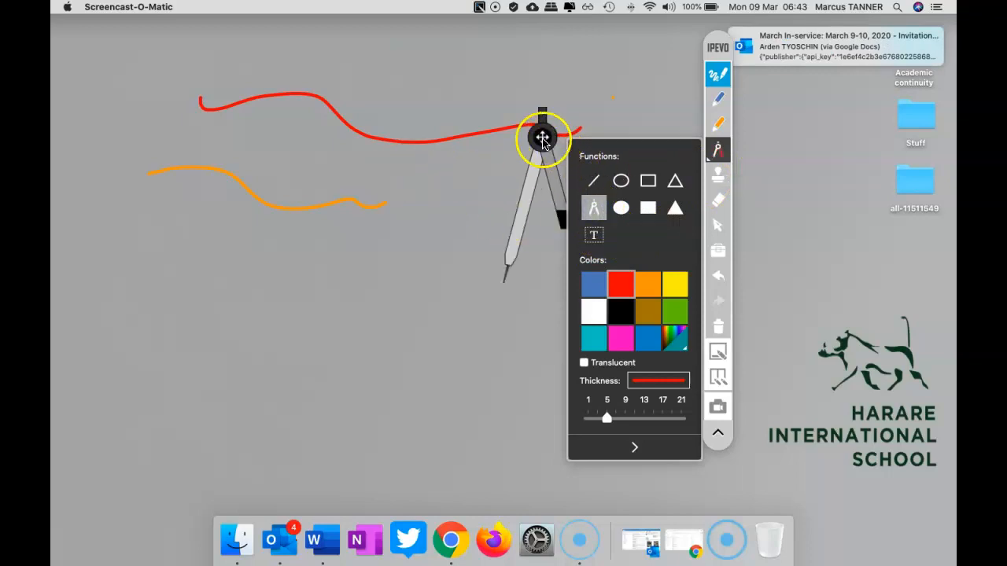
left_click_drag(543, 138, 386, 138)
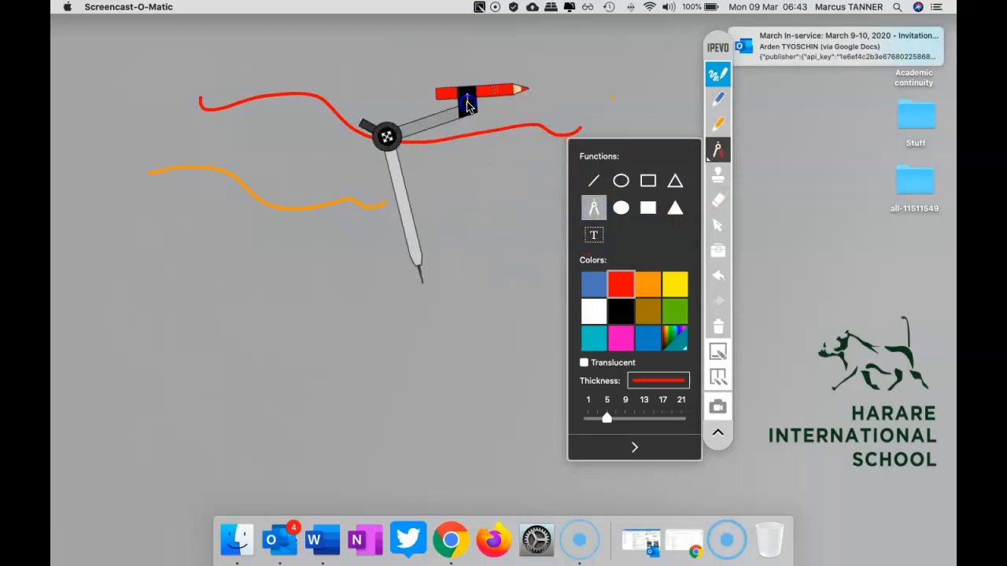
left_click_drag(468, 103, 507, 201)
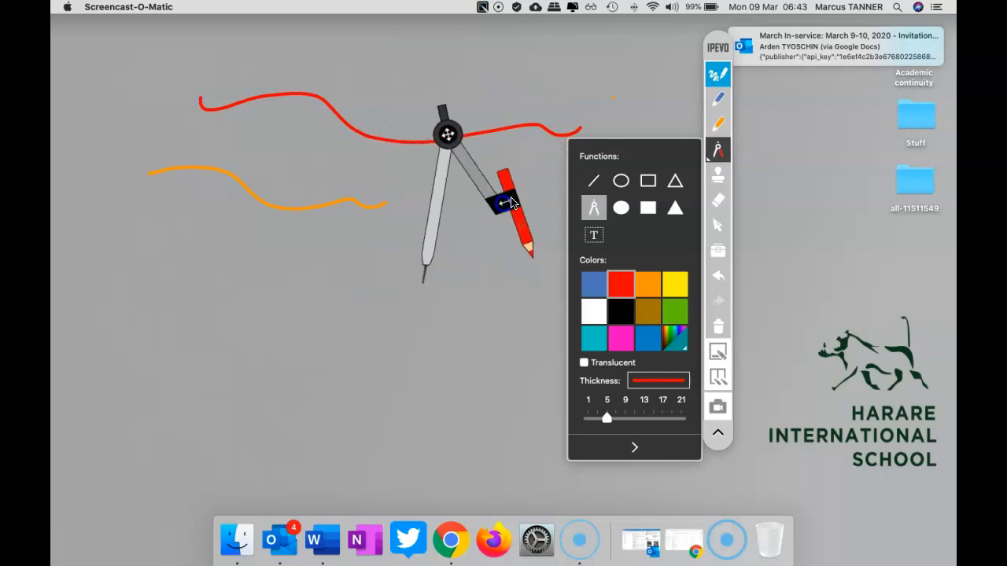
left_click_drag(448, 133, 522, 399)
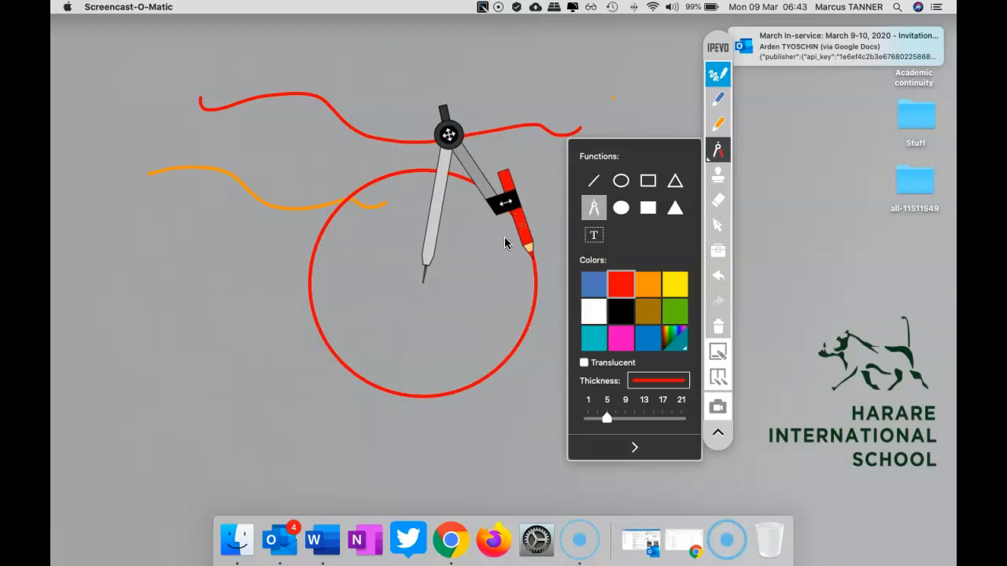
mouse_move(702, 186)
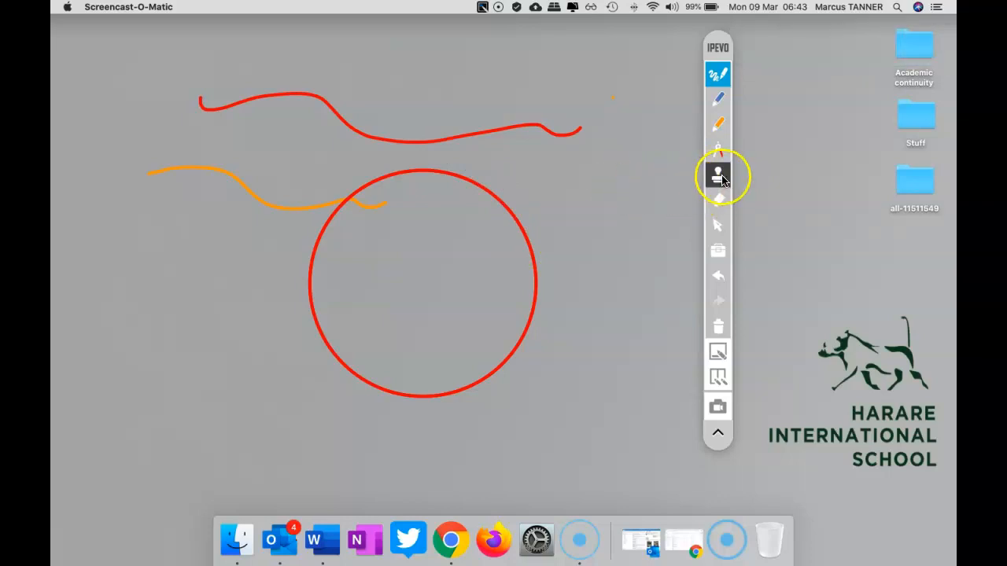
- Try the stamp and selection tools, then switch to a blank whiteboard page
left_click(716, 173)
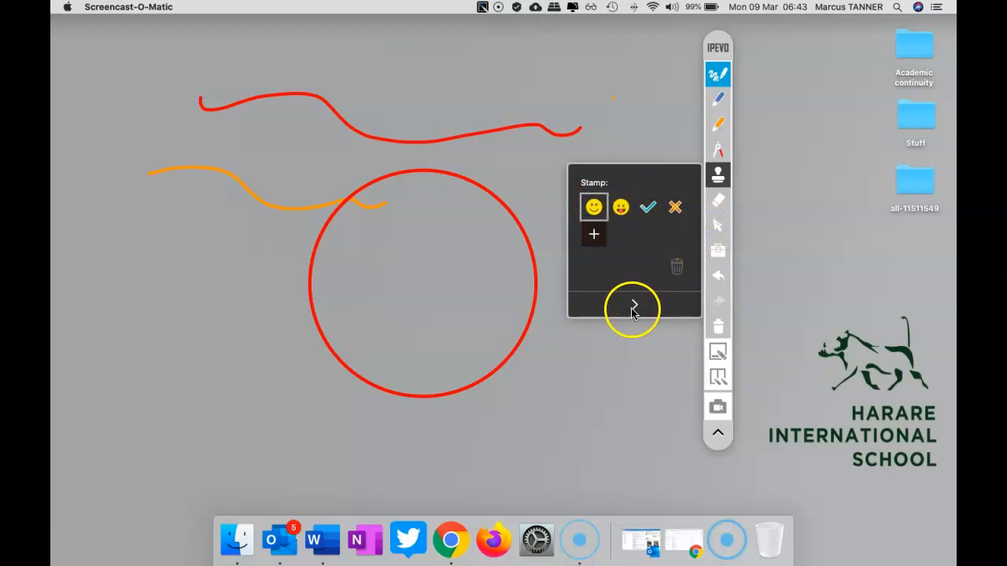
left_click(717, 200)
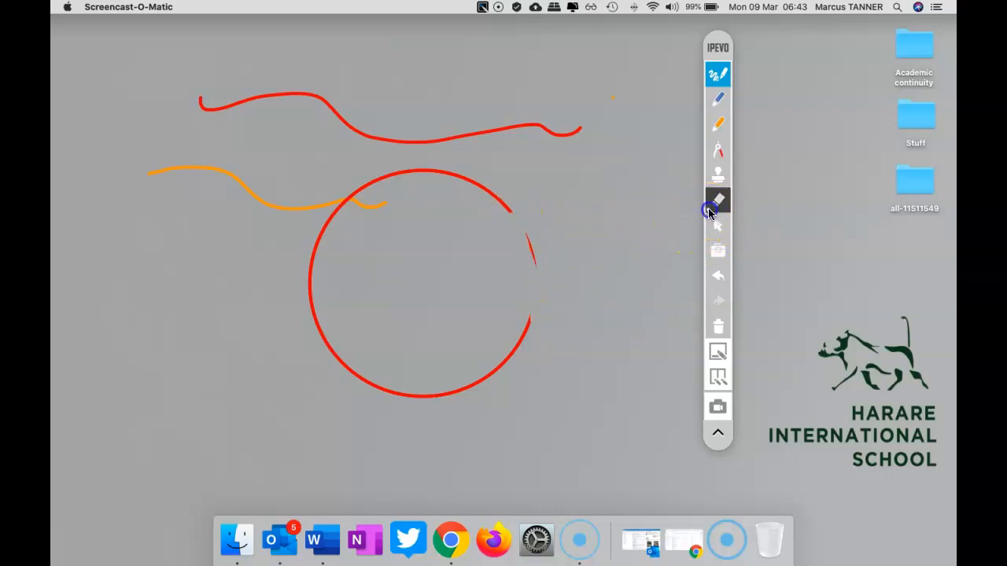
left_click(716, 199)
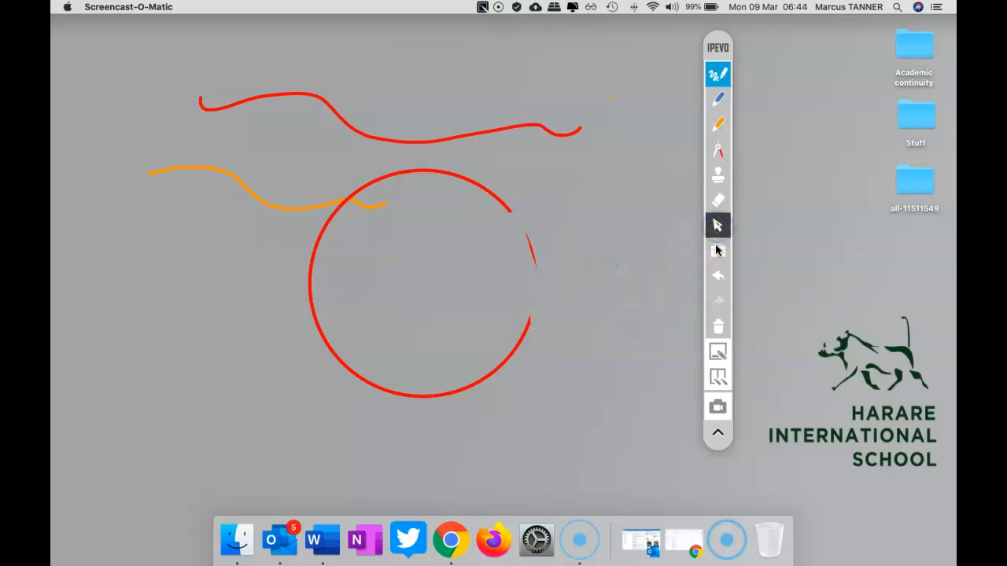
left_click(716, 250)
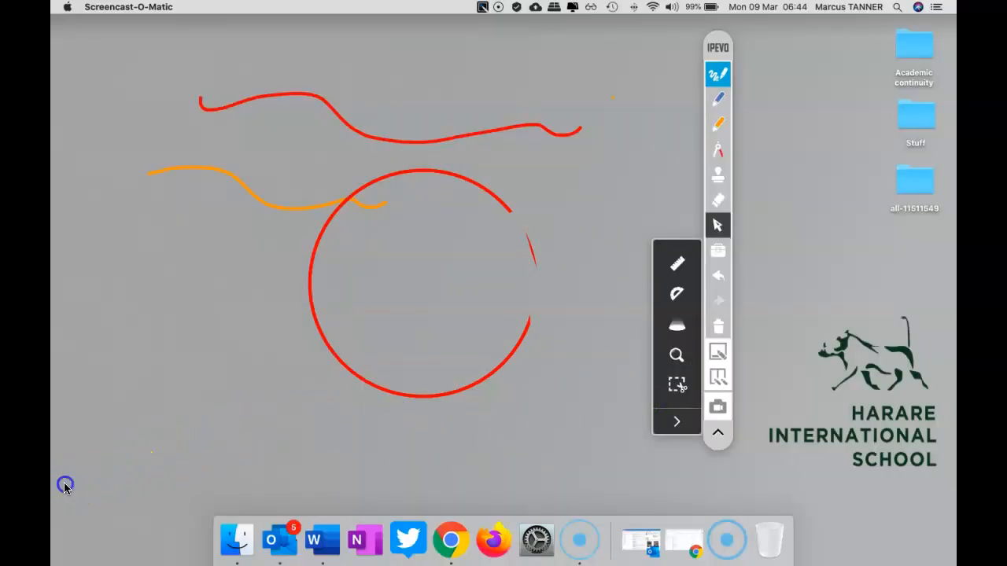
mouse_move(726, 335)
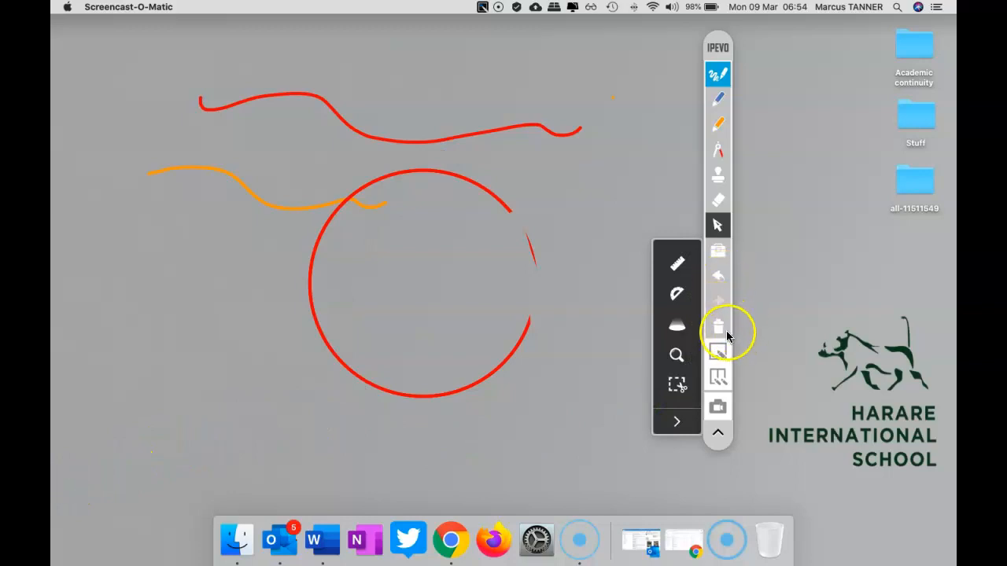
left_click(717, 327)
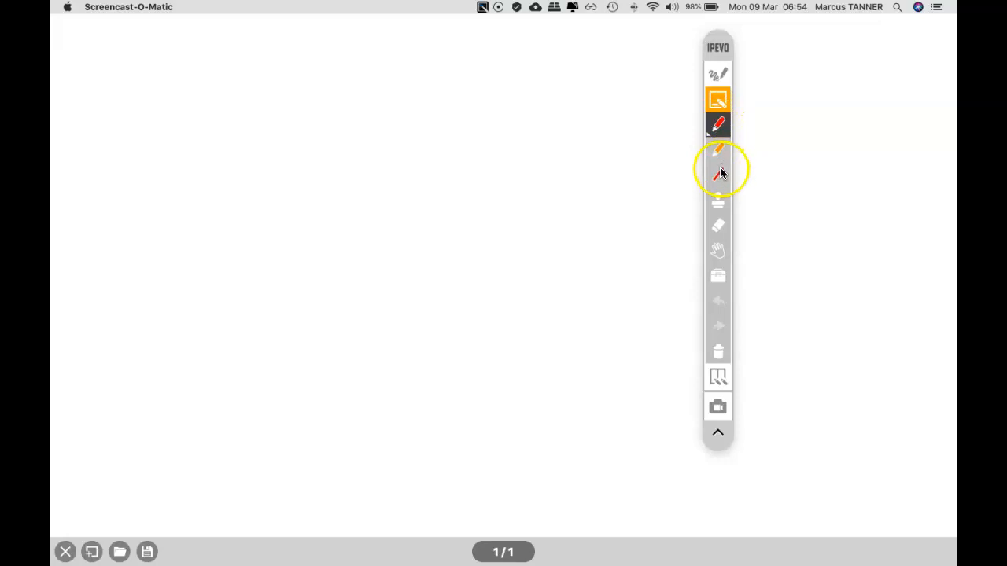
- Pick the compass tool, then switch to the Dual Whiteboard split view
left_click(717, 174)
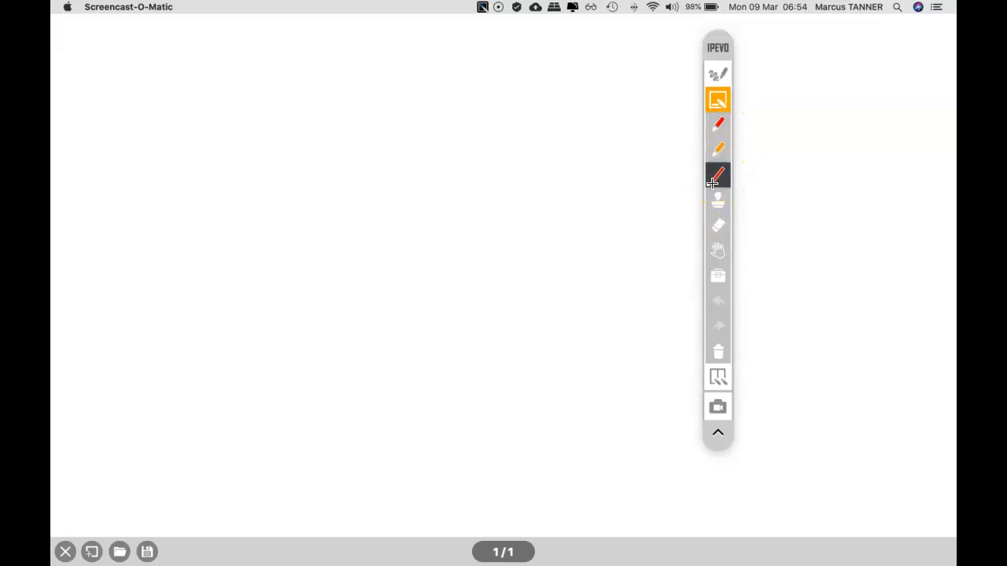
left_click(718, 176)
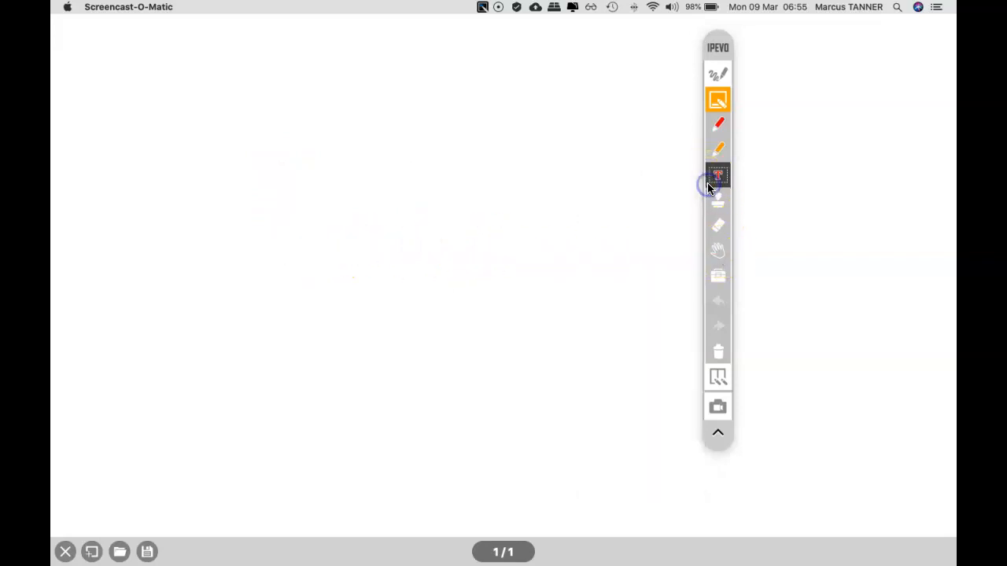
left_click(717, 376)
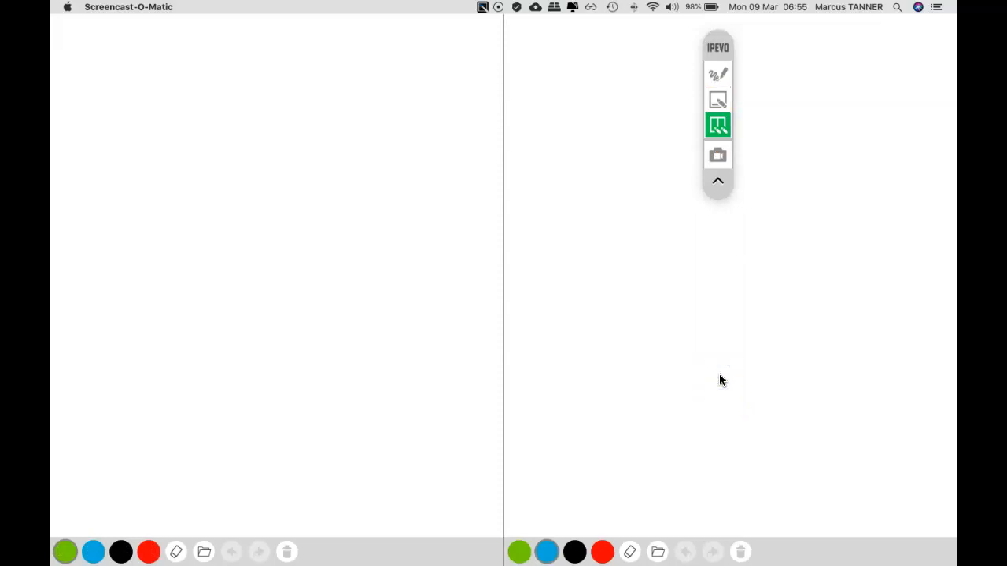
- Close the split whiteboard and return to Desktop Annotation mode
left_click(509, 276)
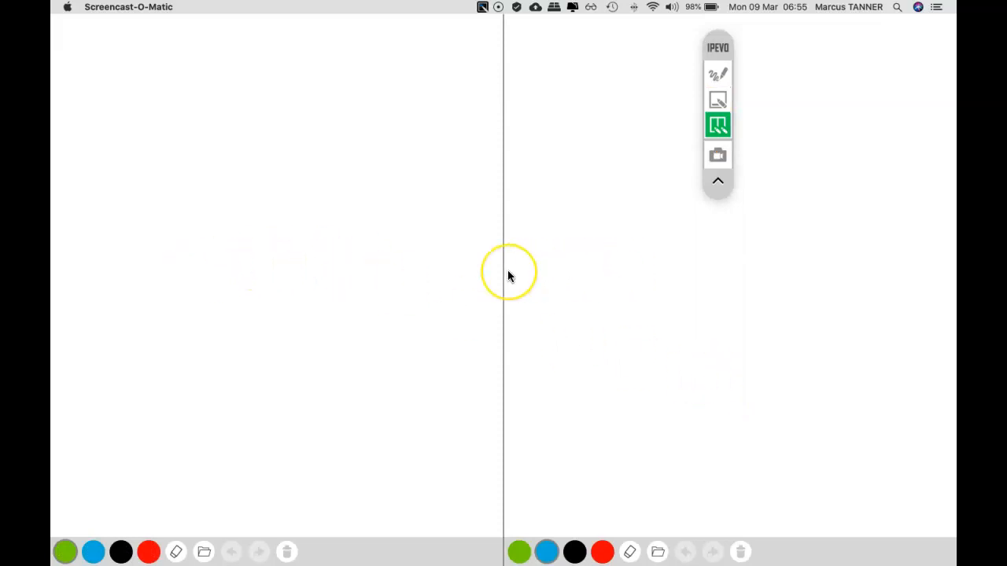
mouse_move(297, 289)
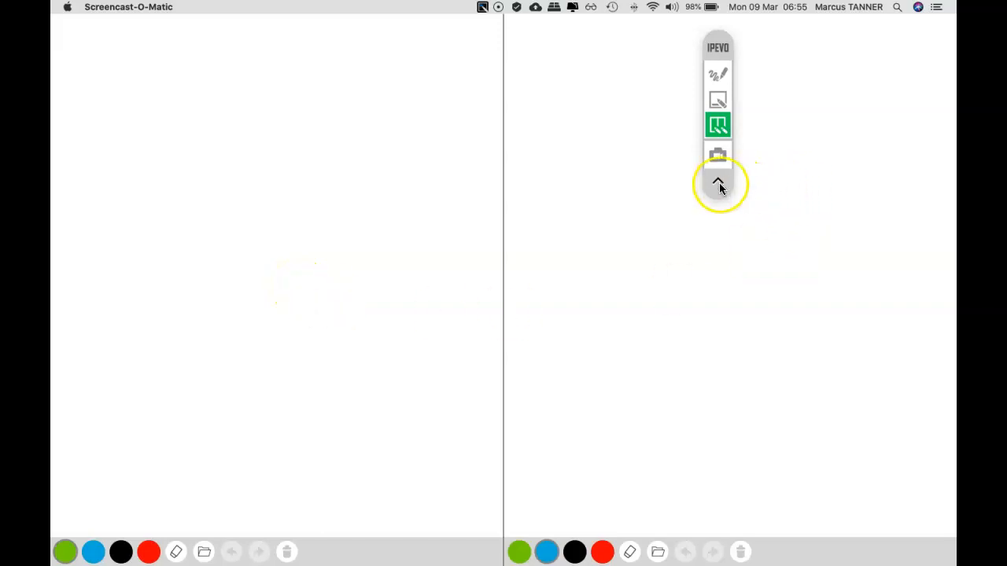
left_click(717, 182)
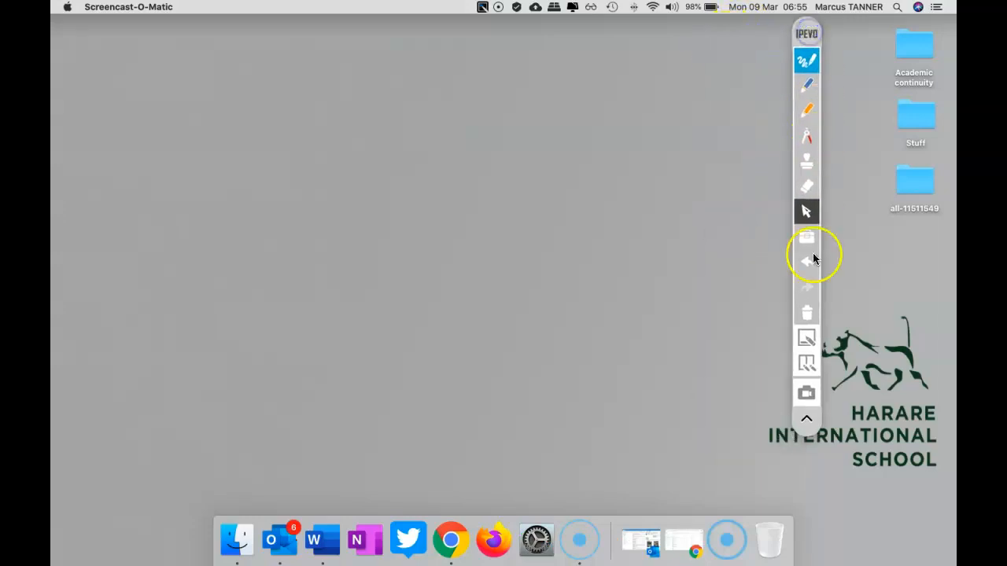
- Start a full-screen screen recording from the capture options
left_click(806, 393)
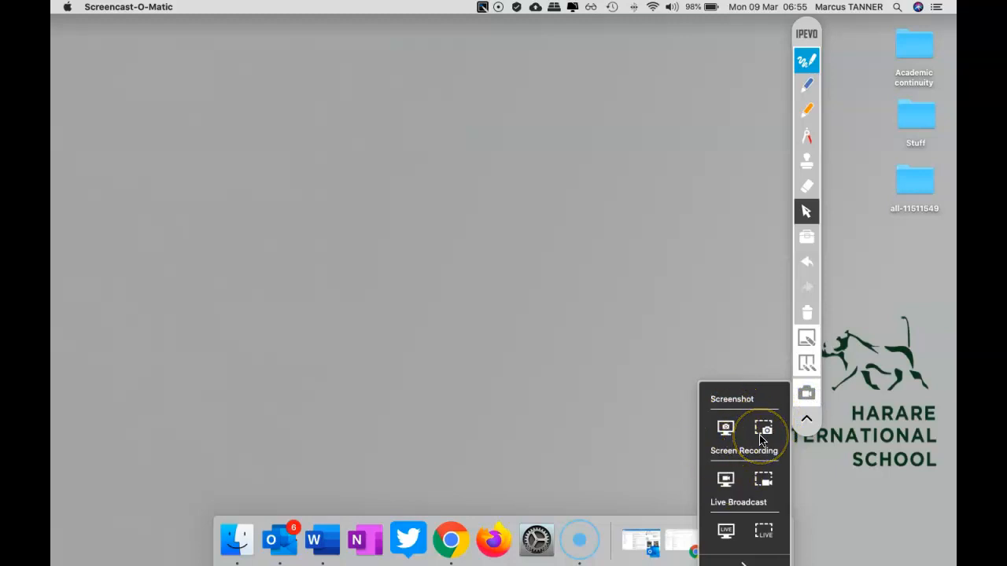
mouse_move(764, 481)
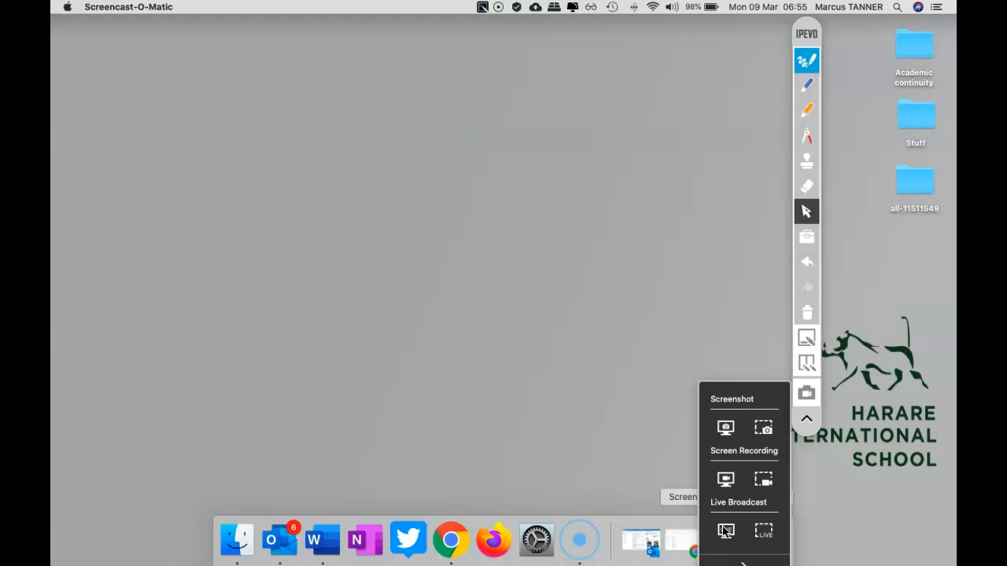
mouse_move(756, 498)
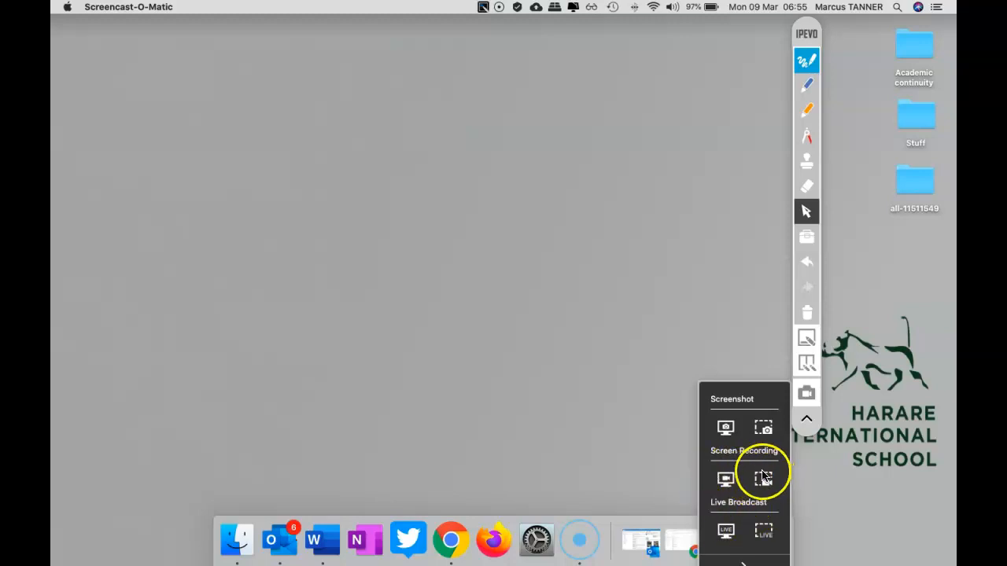
mouse_move(725, 480)
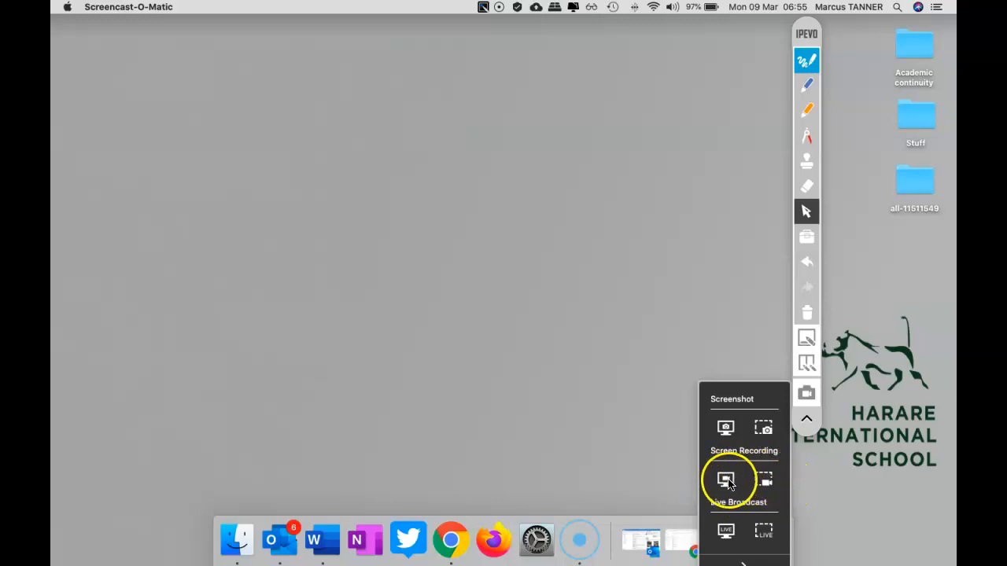
left_click(726, 480)
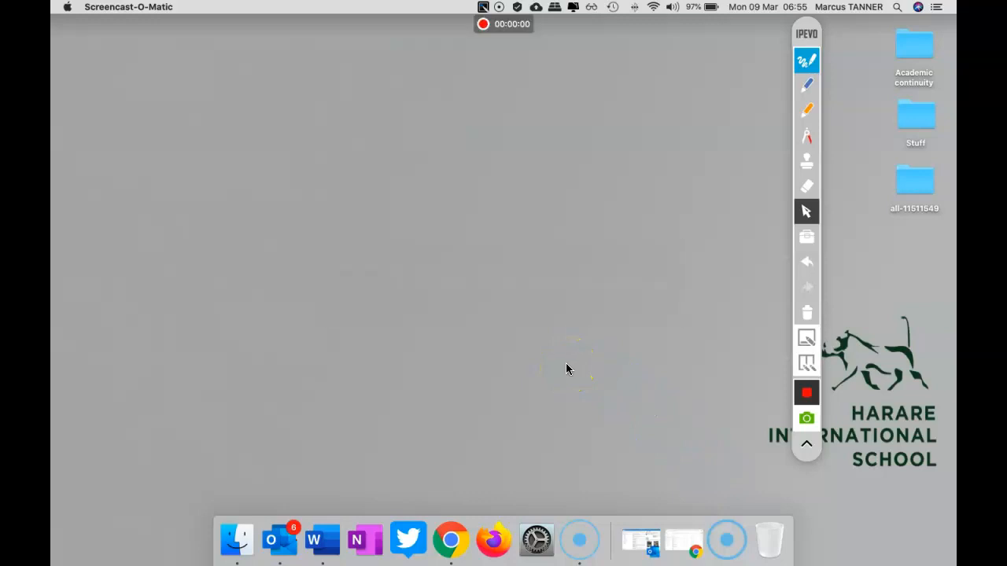
mouse_move(515, 24)
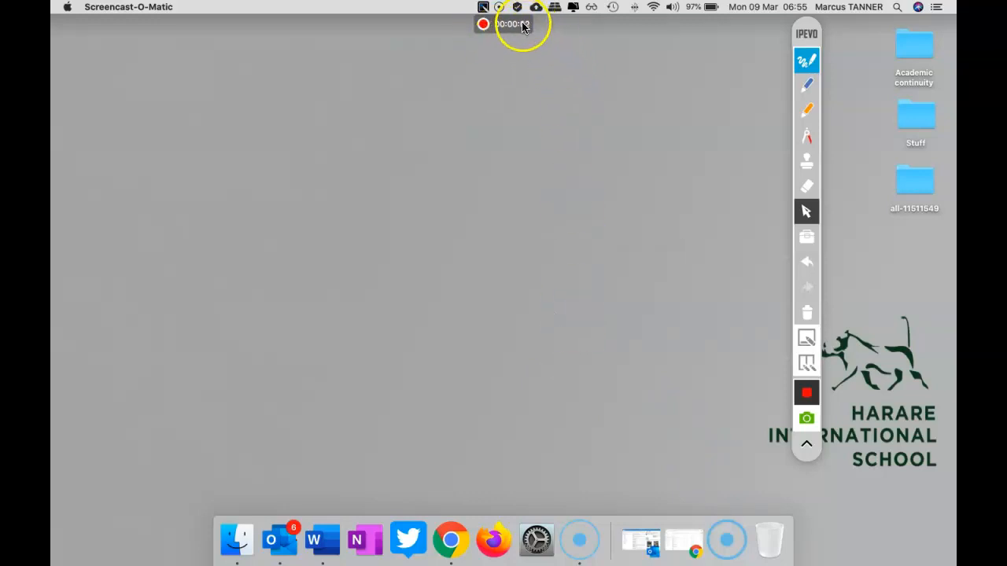
mouse_move(515, 76)
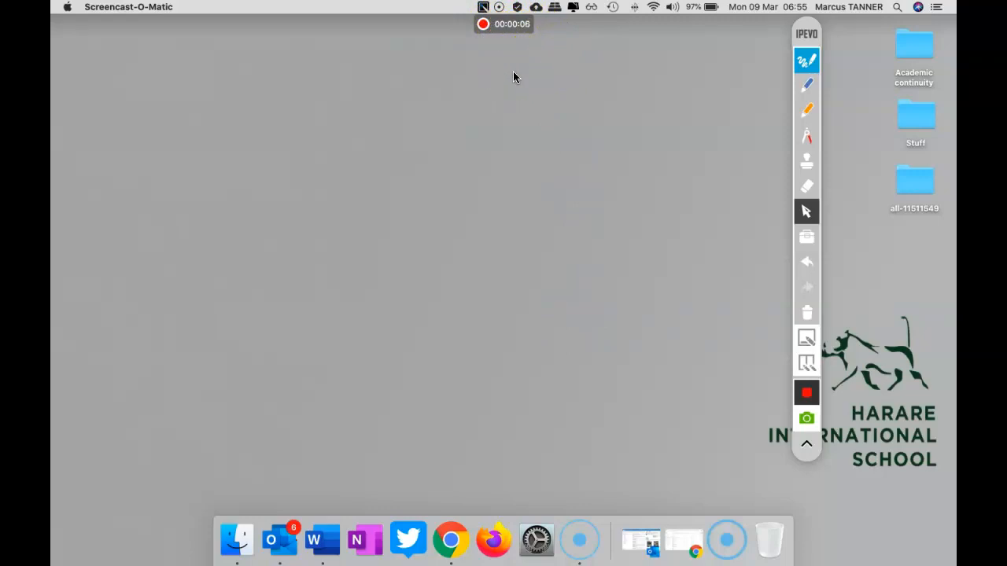
- Stop the full-screen recording after a few seconds with the red Stop button
left_click(636, 198)
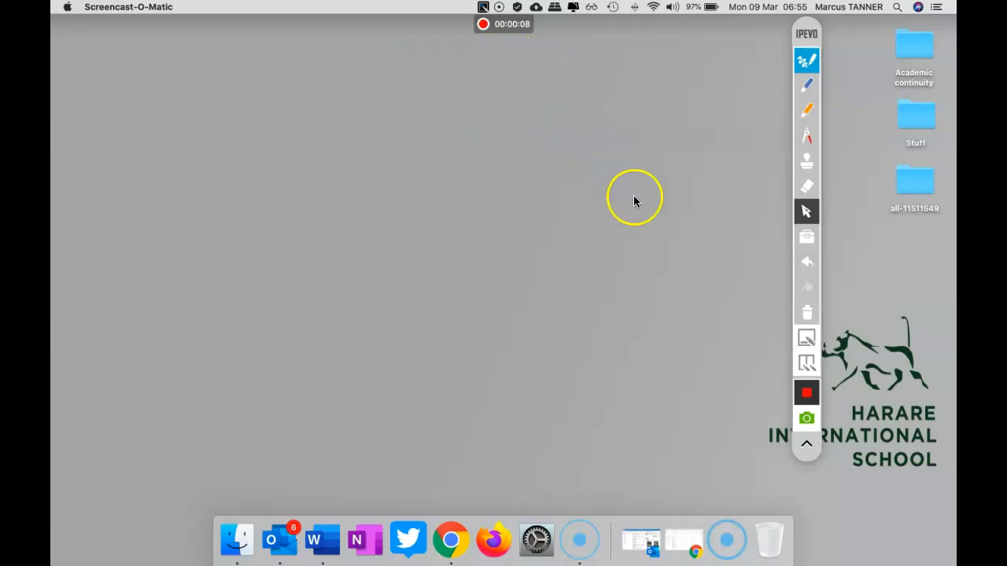
mouse_move(593, 234)
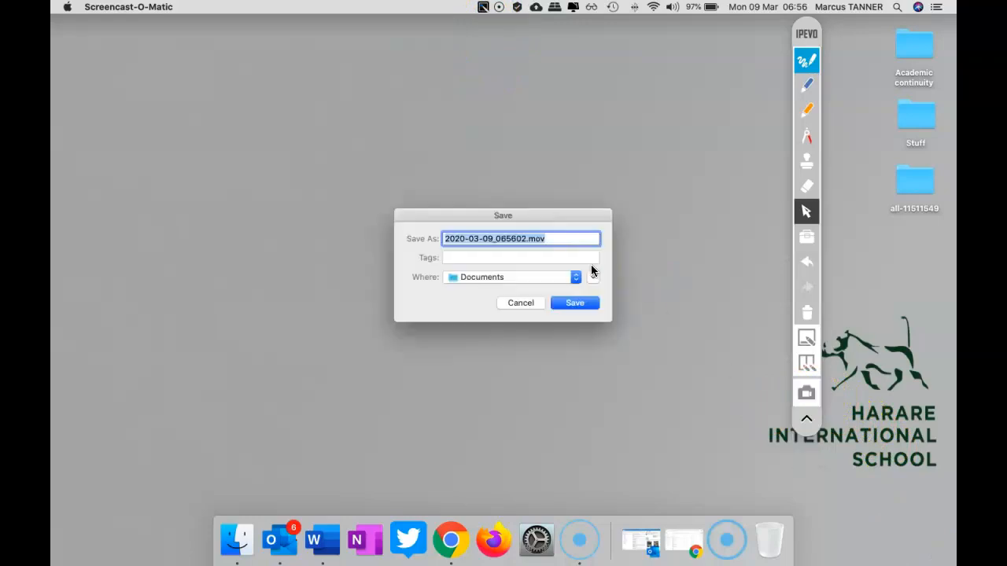
- Save the recording to the Desktop as test.mov from the expanded Save dialog
left_click(575, 277)
type("test")
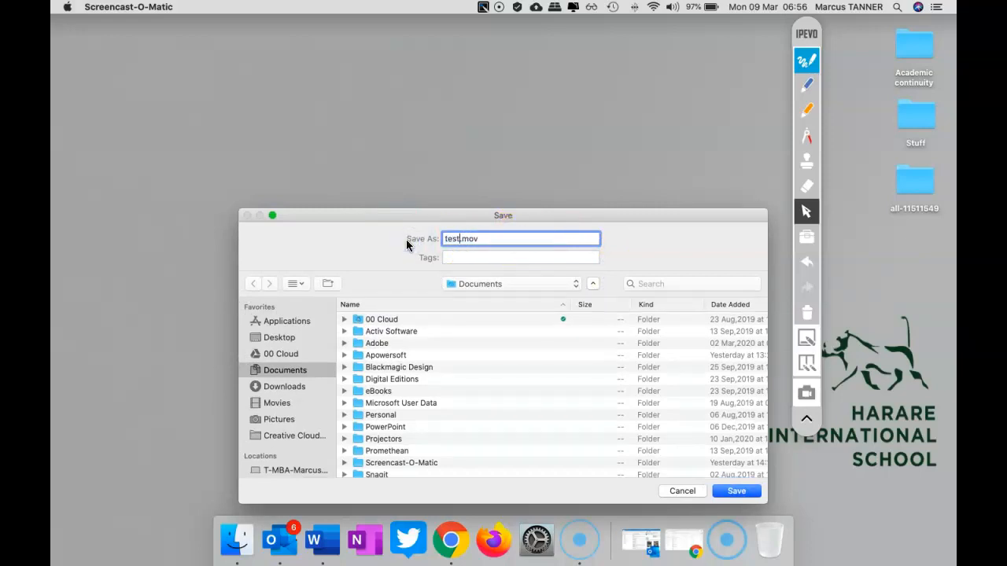
left_click(280, 337)
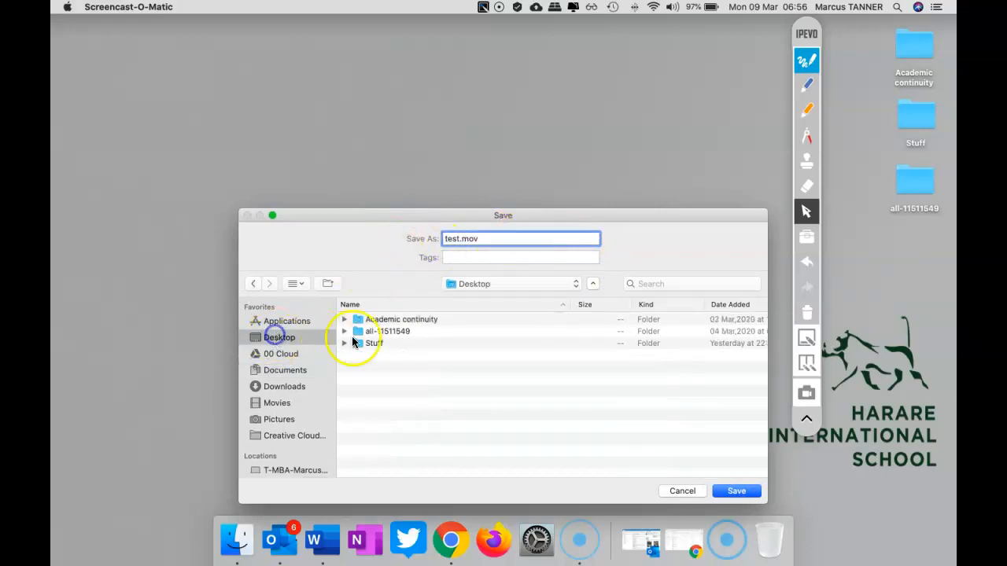
left_click(736, 491)
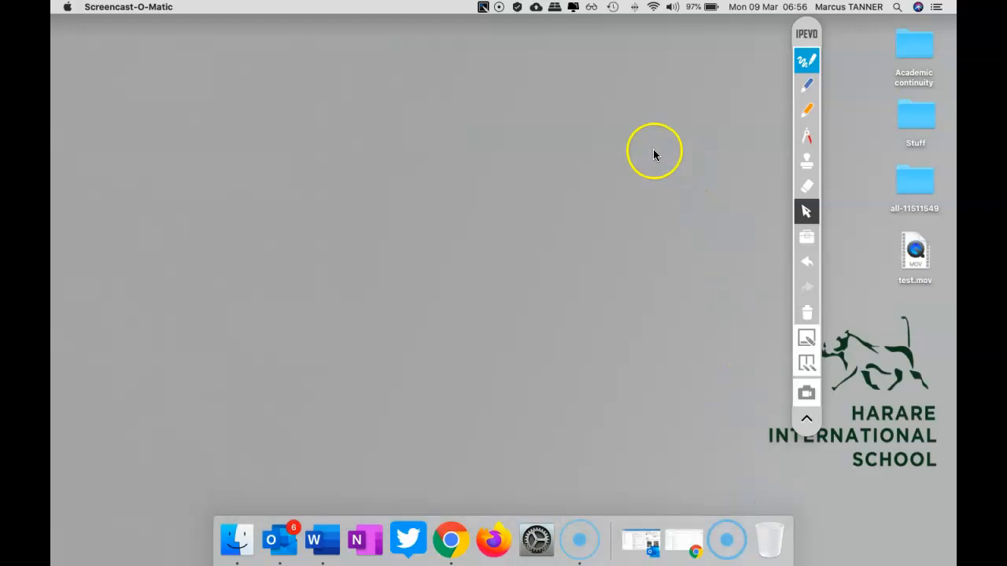
mouse_move(796, 405)
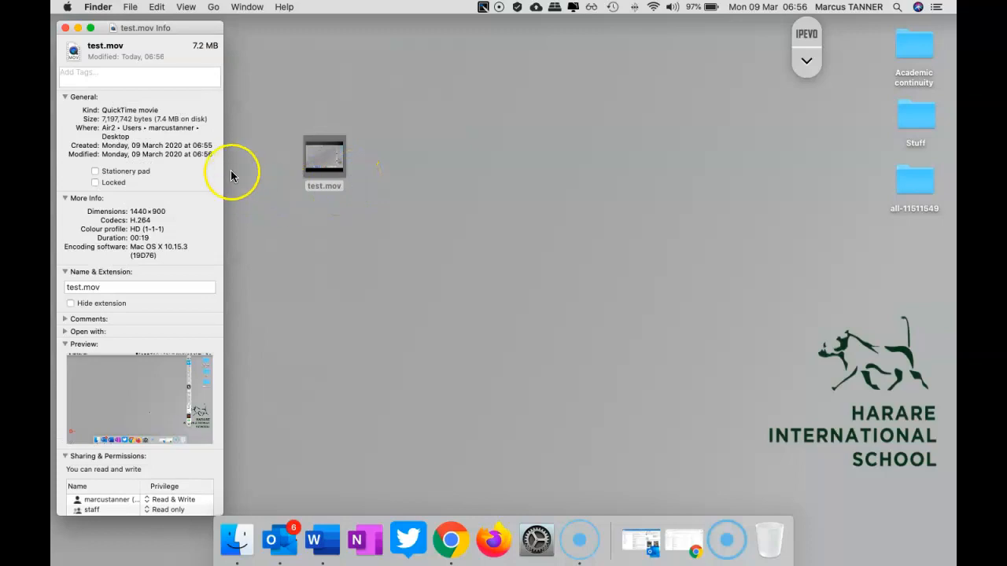
mouse_move(190, 43)
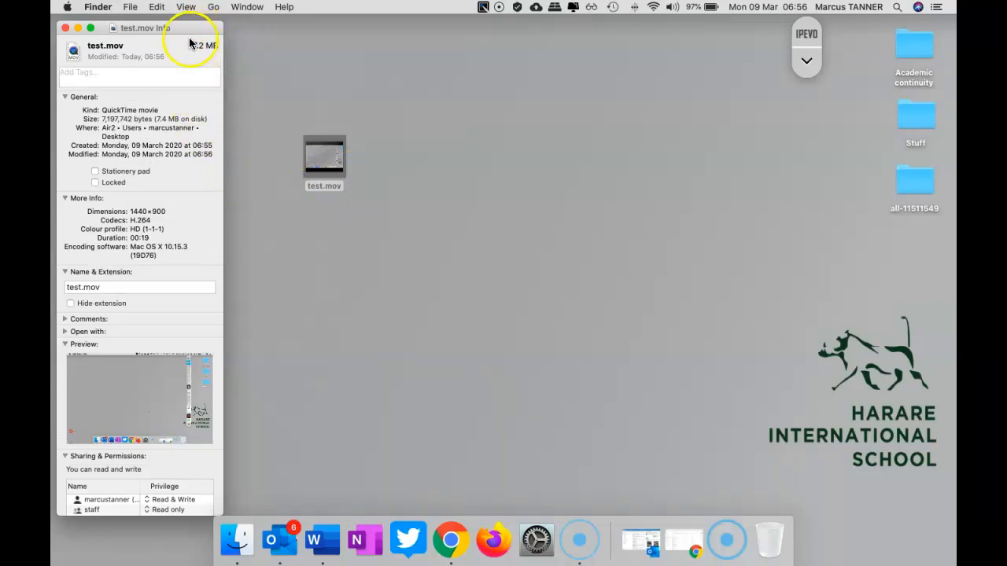
mouse_move(210, 56)
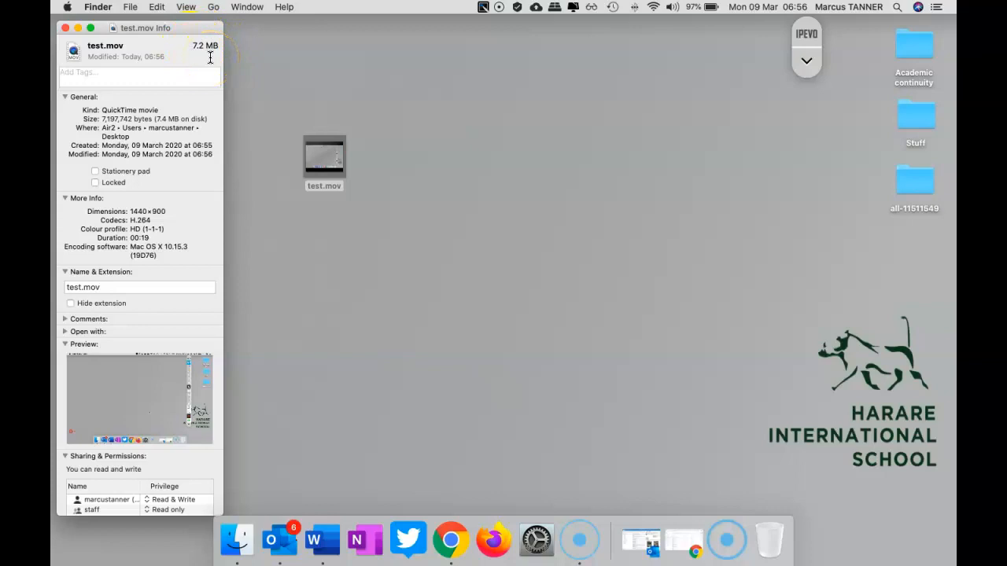
mouse_move(334, 195)
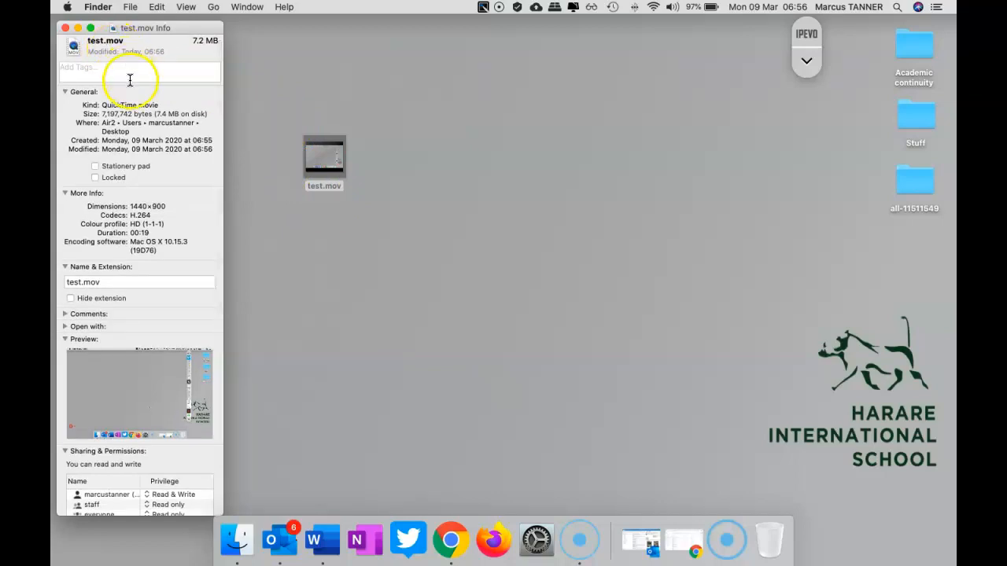
- Move test.mov's Get Info window to mid-screen, then close it
left_click_drag(139, 28, 574, 29)
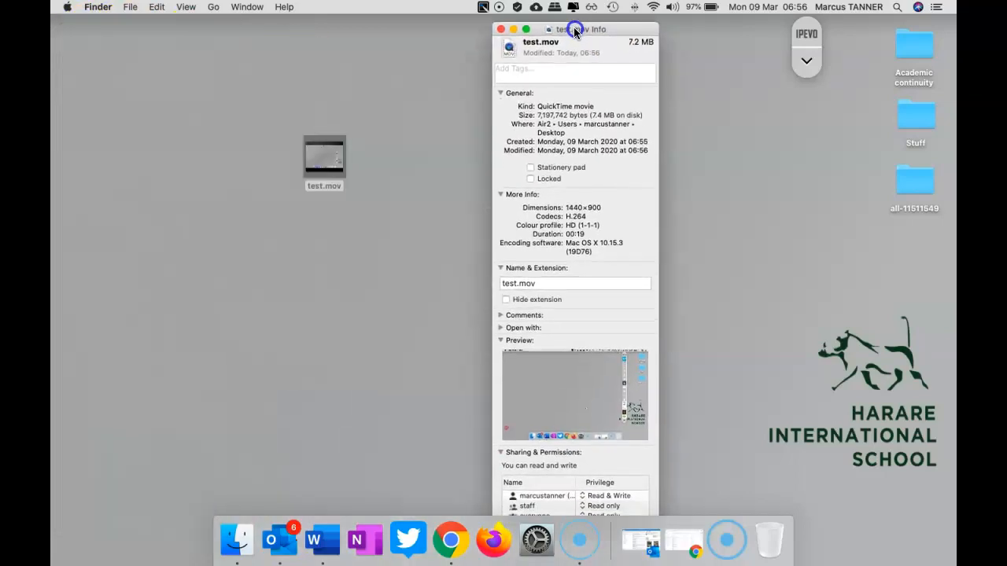
left_click(511, 30)
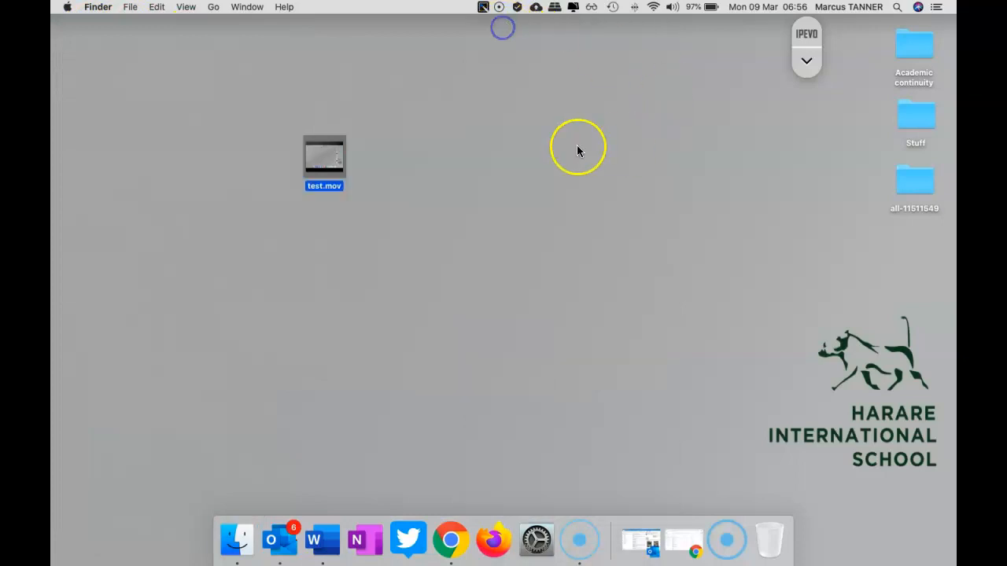
mouse_move(546, 139)
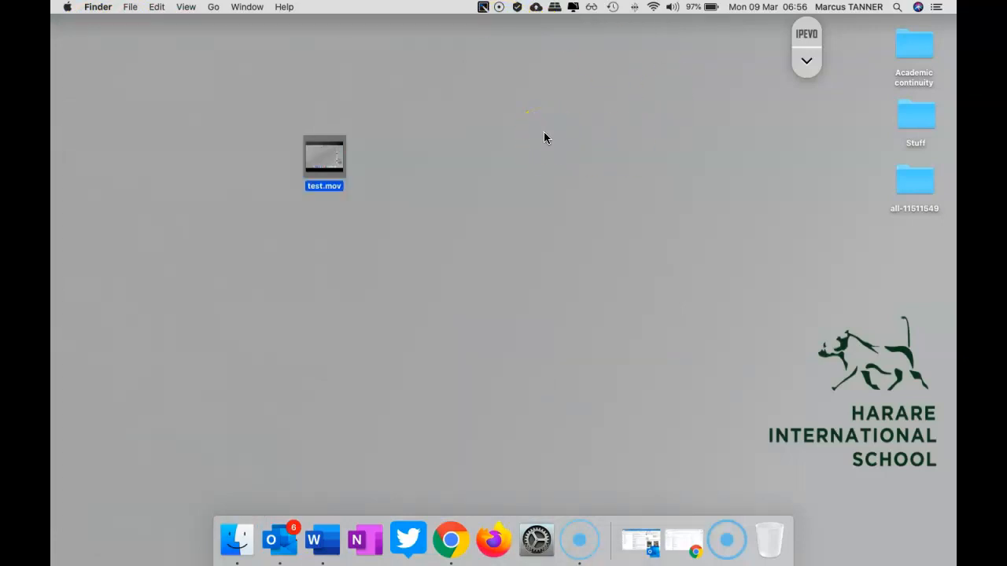
mouse_move(415, 222)
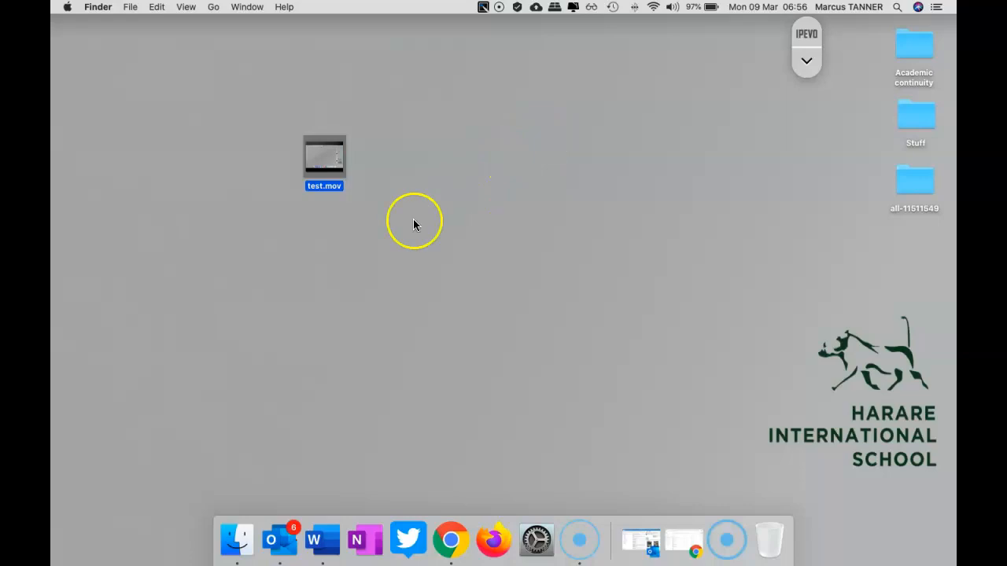